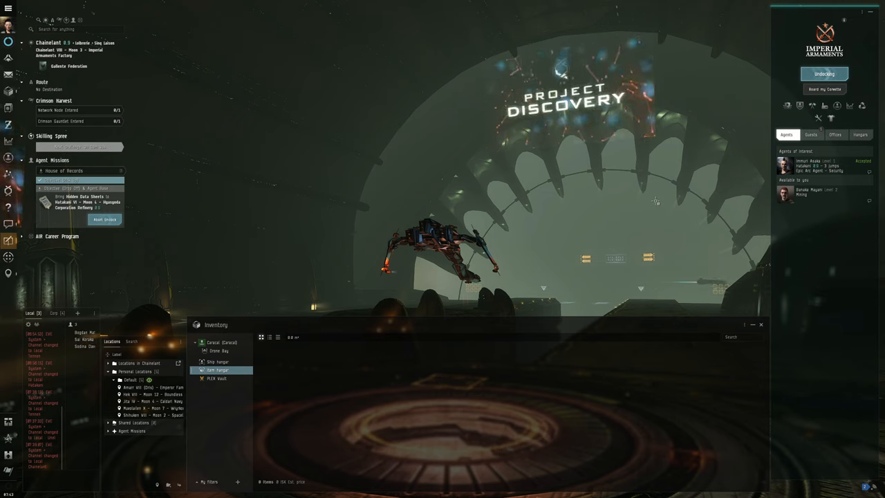
- Confirm the Caracal's undock from the Imperial Armaments station in the station panel
left_click(824, 74)
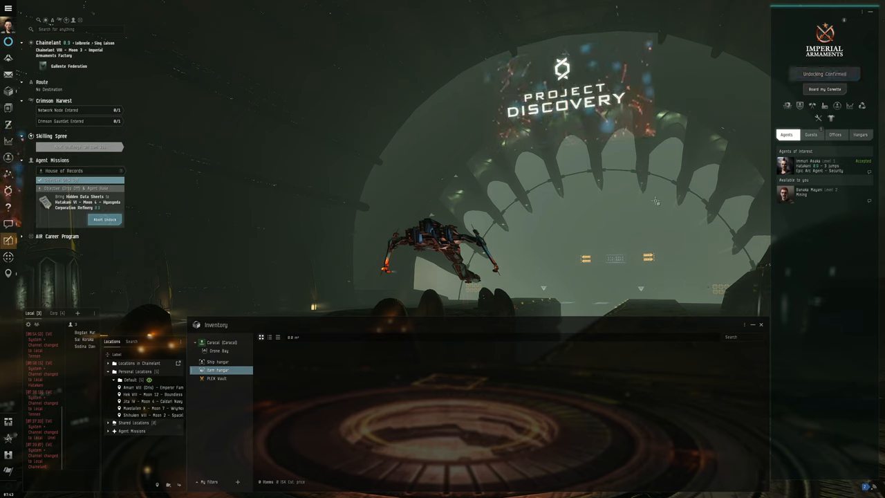